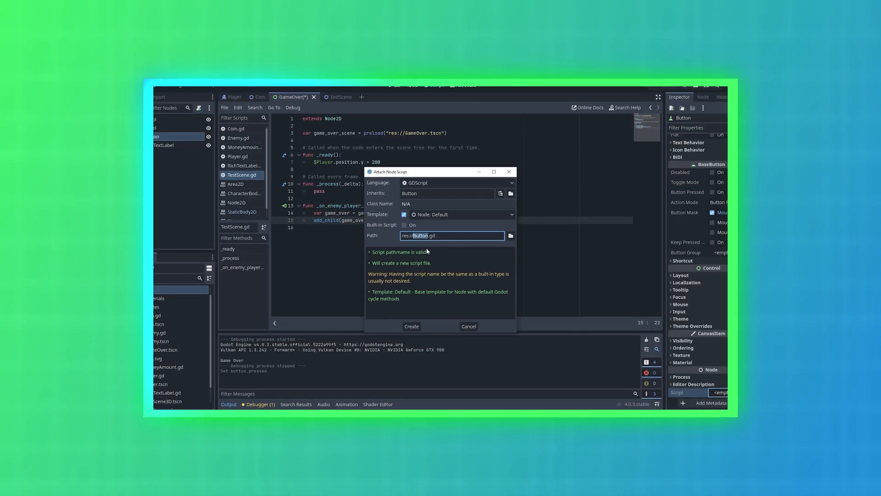
Step: Create the Restart Button script with the Node: Default template and open it
{"action": "left_click", "coordinate": [410, 326]}
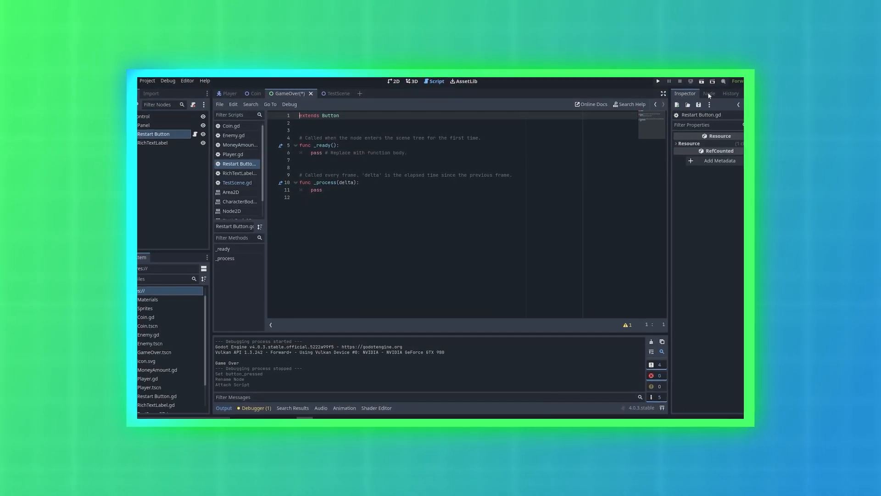
{"action": "left_click", "coordinate": [658, 81]}
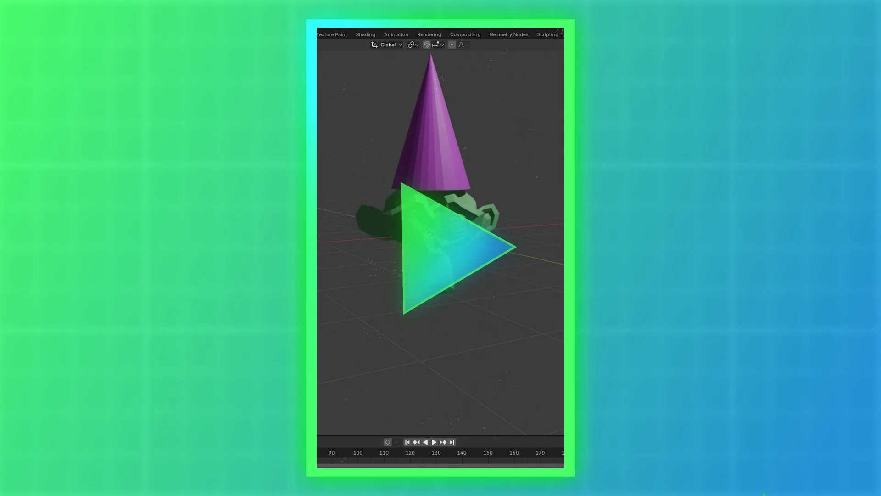
{"action": "left_click", "coordinate": [440, 248]}
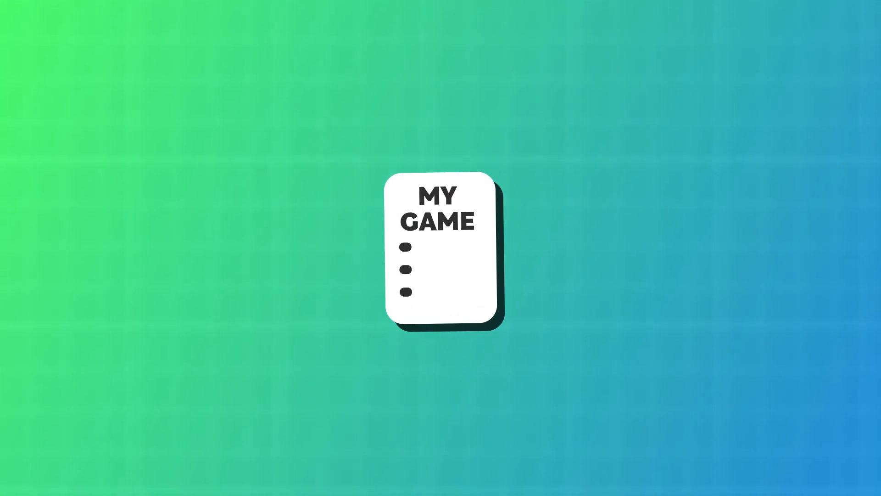
{"action": "left_click", "coordinate": [444, 253]}
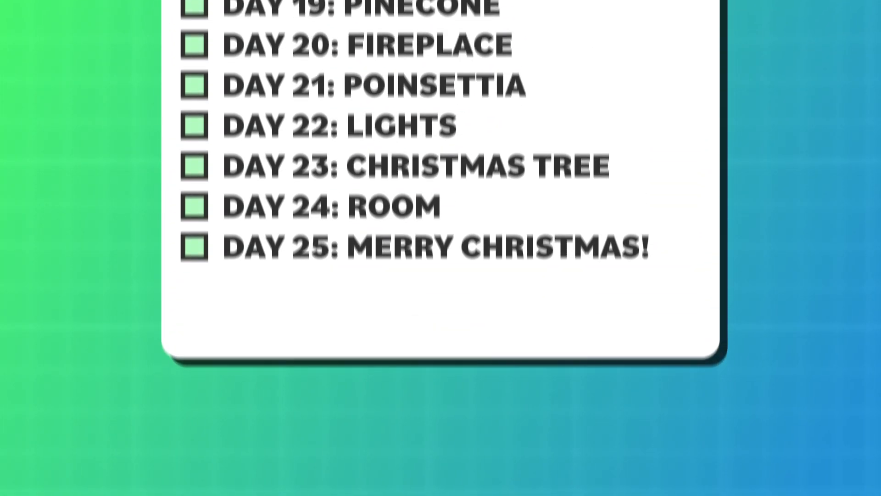
{"action": "scroll", "scroll_direction": "up", "scroll_amount": 3}
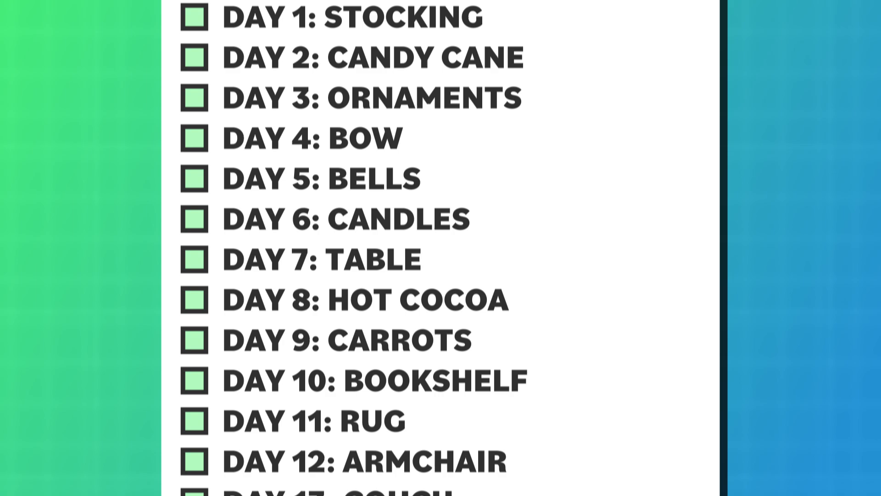
{"action": "scroll", "scroll_direction": "up", "scroll_amount": 3}
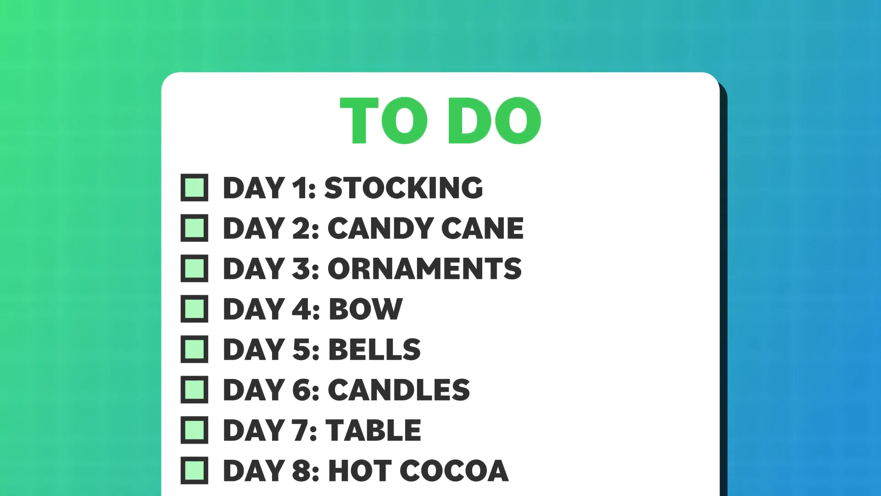
{"action": "left_click", "coordinate": [195, 186]}
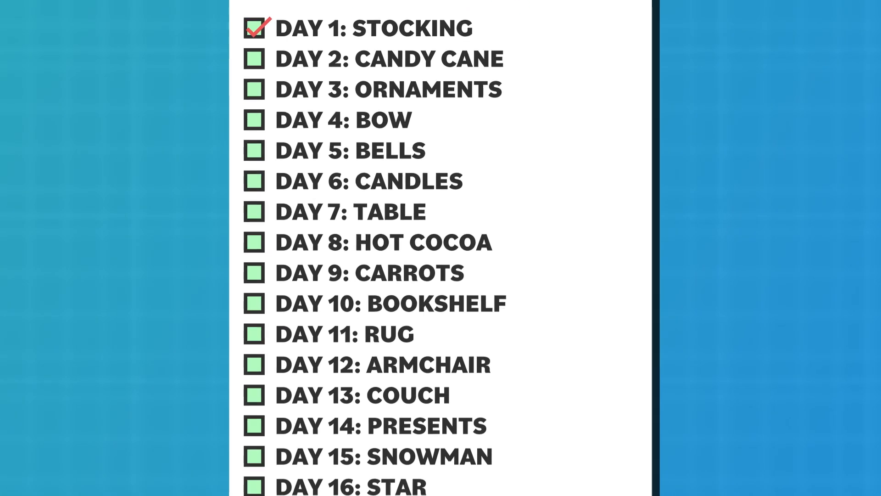
{"action": "scroll", "scroll_direction": "down", "scroll_amount": 3}
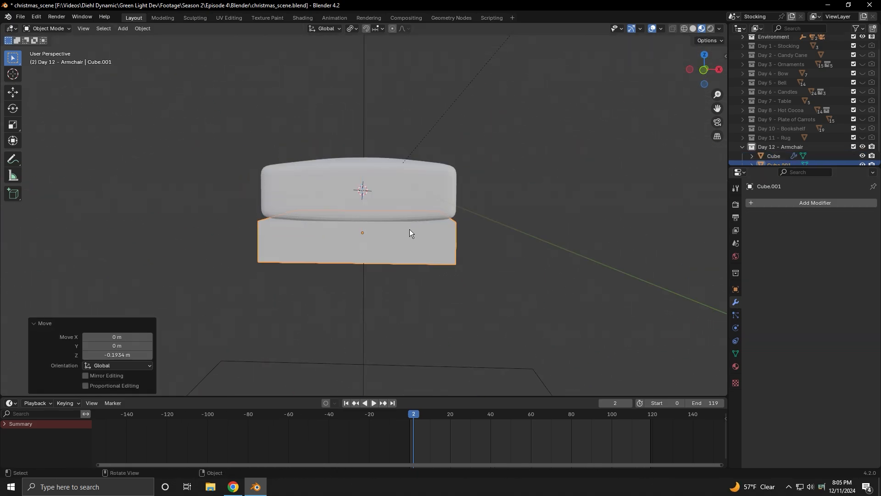
Step: Build the armchair: 10-cut loop on the seat block, duplicated legs with Bown Table Leg material
{"action": "left_click", "coordinate": [814, 203]}
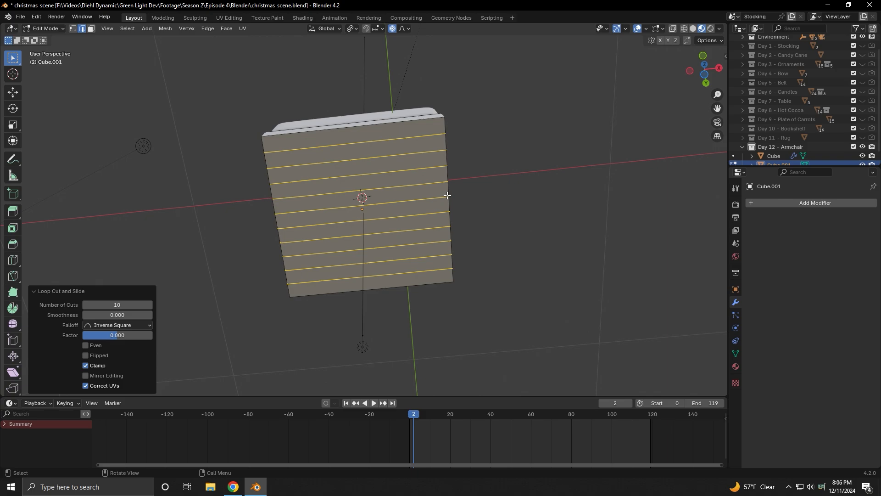
{"action": "left_click", "coordinate": [813, 204]}
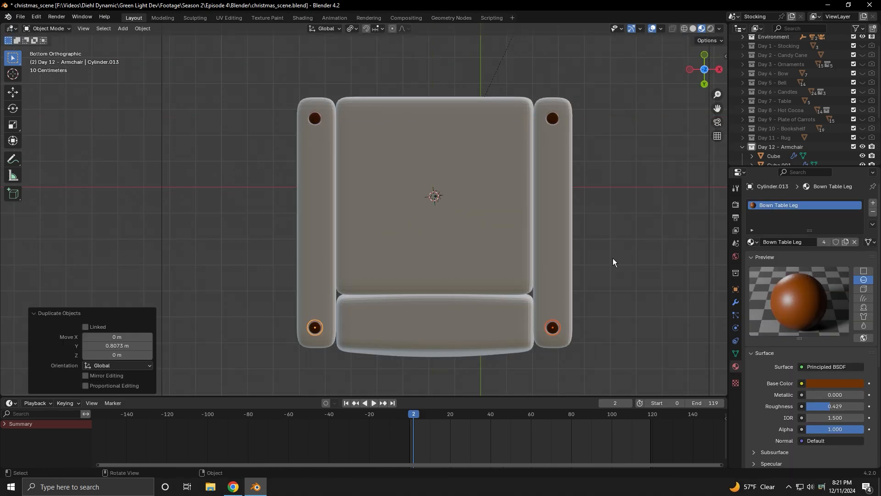
{"action": "left_click", "coordinate": [302, 17]}
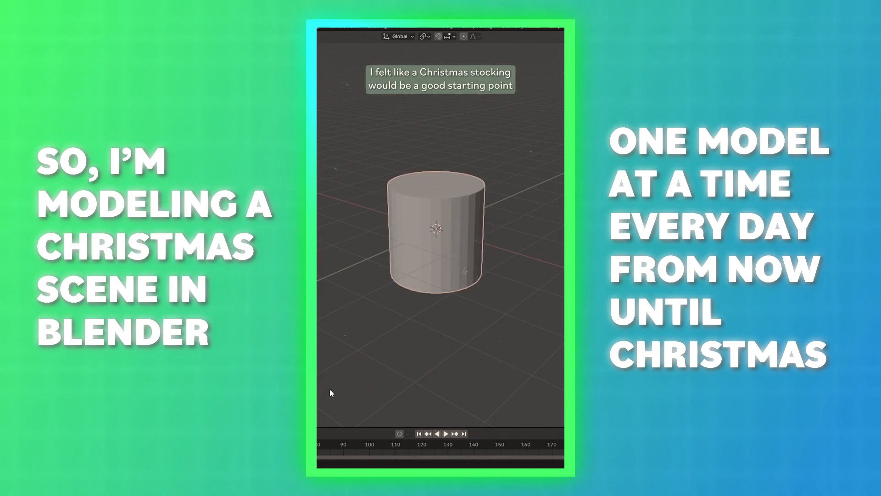
Step: Show the vertical Blender short captioned about modeling one Christmas model every day
{"action": "key", "text": "x"}
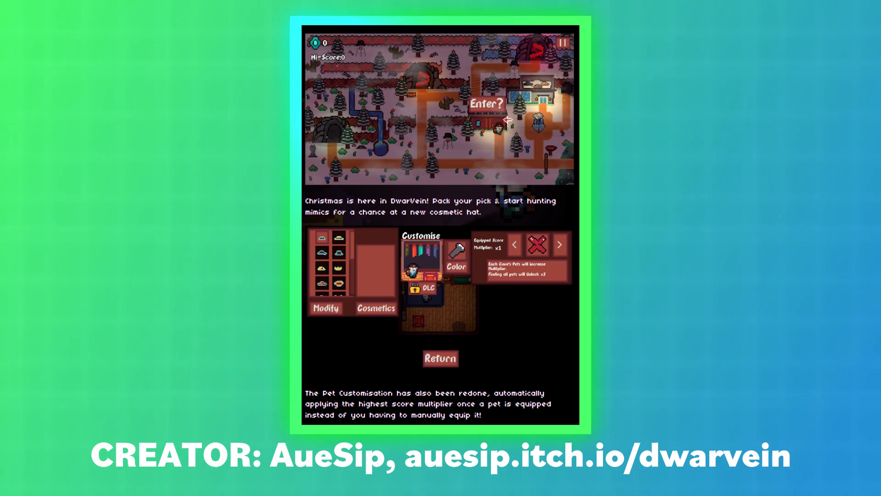
Step: Zoom into the snowy DwarVein gameplay map with the AueSip creator credit
{"action": "left_click", "coordinate": [440, 358]}
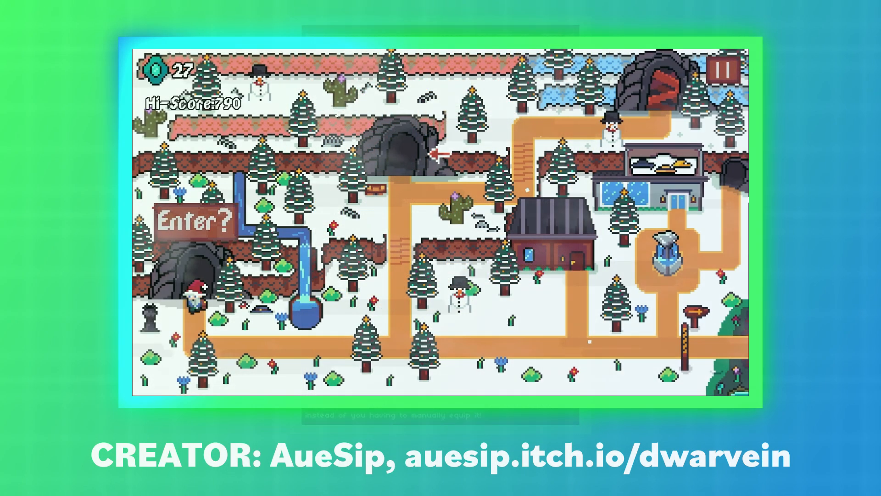